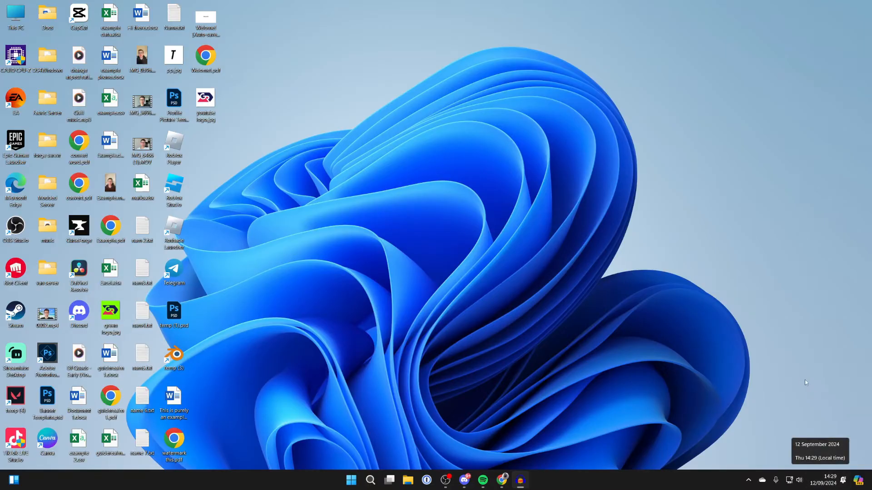
mouse_move(770, 332)
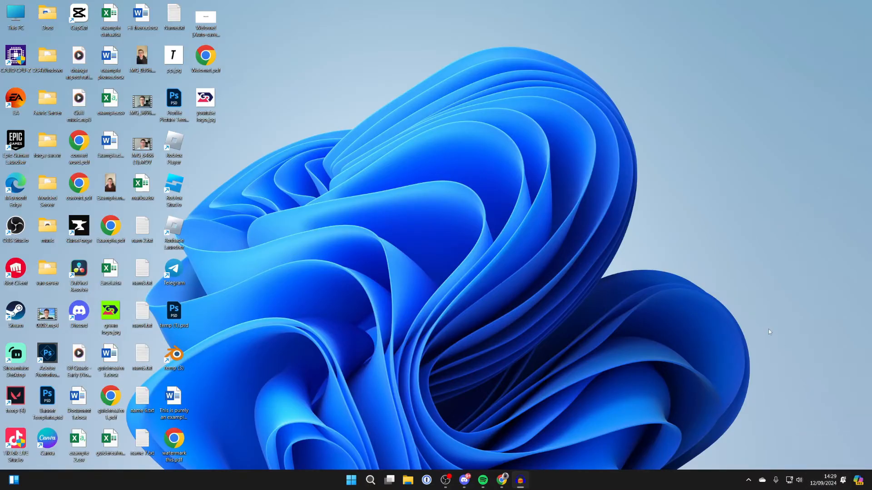
mouse_move(754, 339)
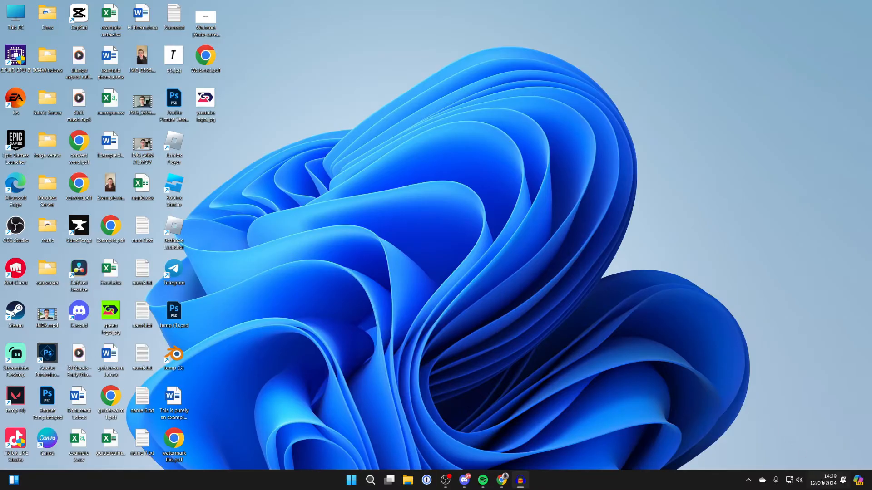
Right-click the taskbar clock to show its date and time shortcut menu
right_click(829, 480)
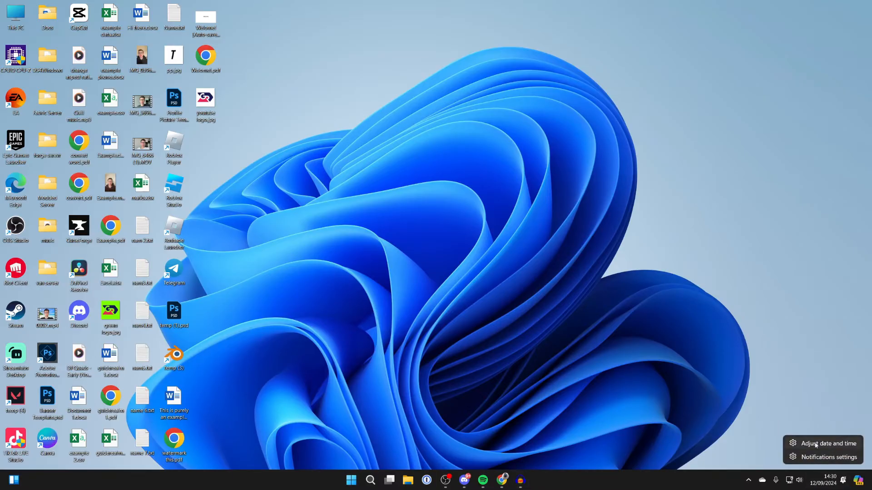
Open Adjust date and time and scroll the Date & time page to Related links
click(827, 443)
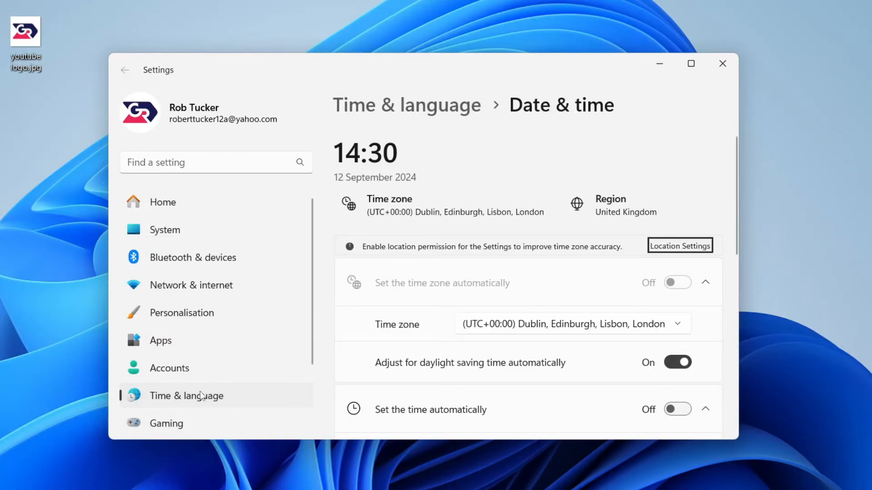
click(125, 70)
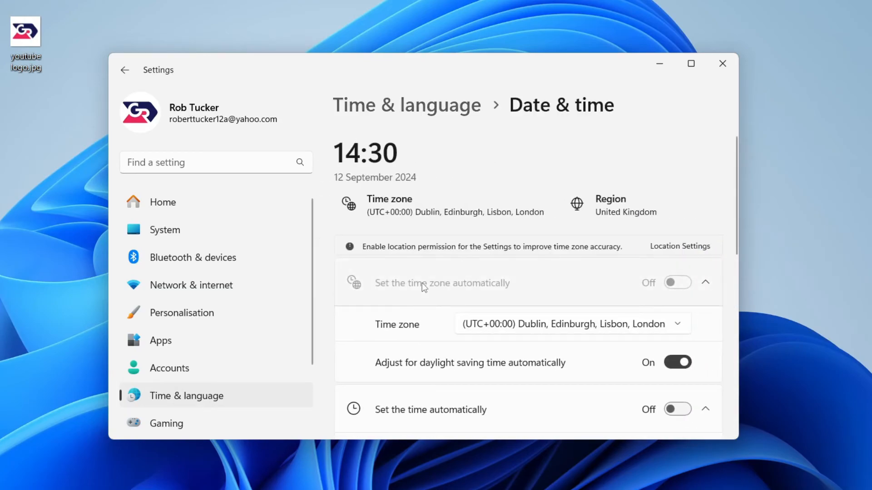
scroll(down, 3)
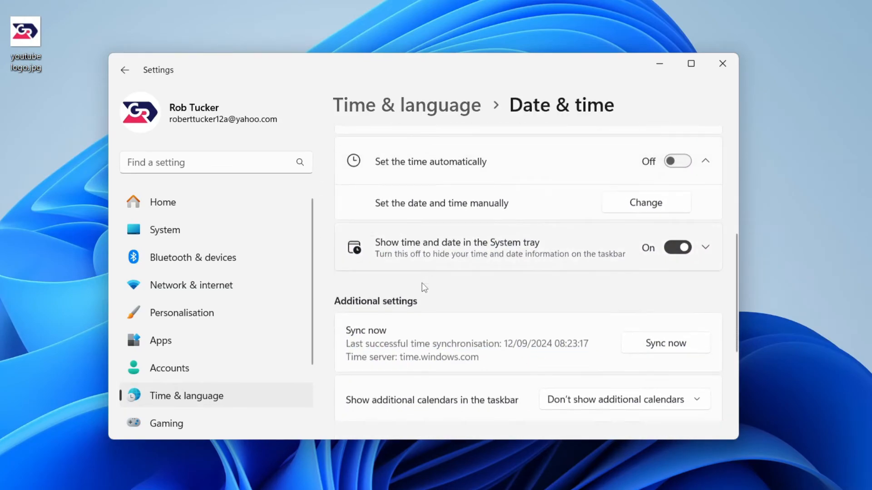
scroll(down, 3)
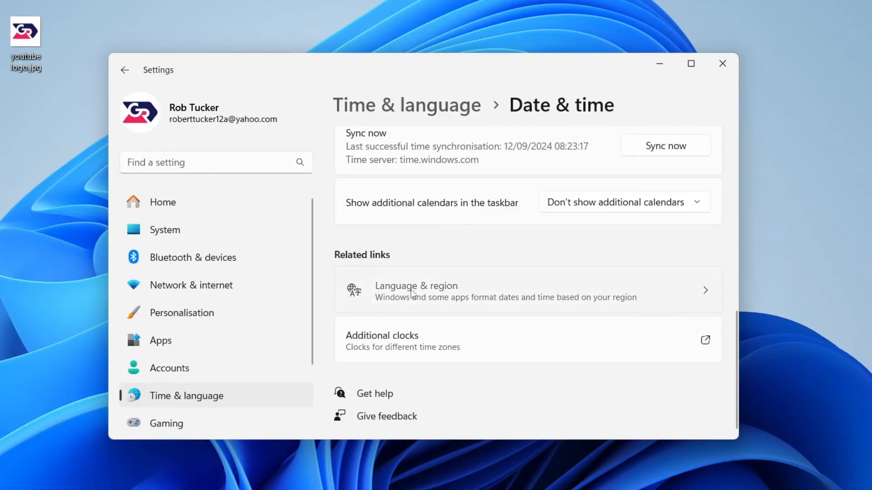
Go to Language & region, expand Regional format, and open Change formats
click(416, 290)
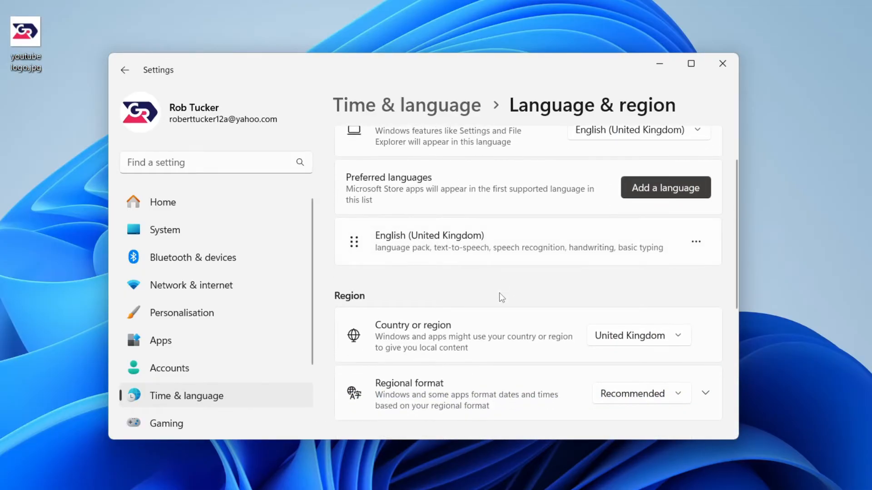
scroll(down, 3)
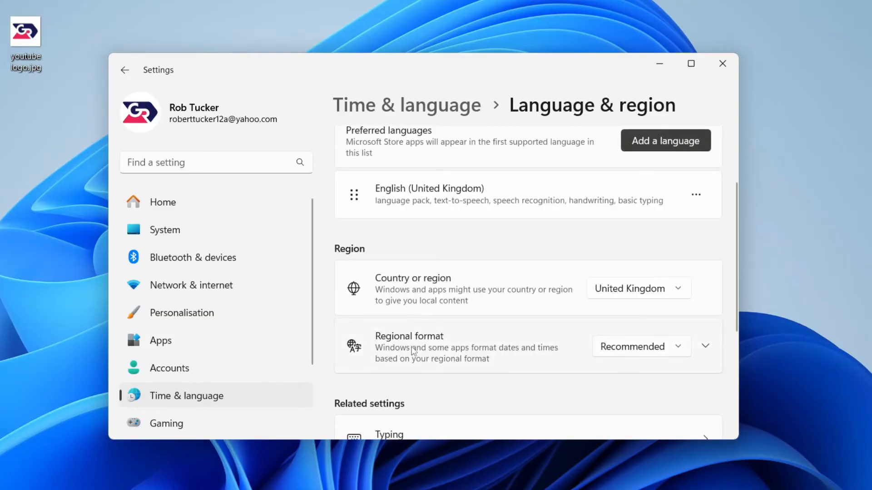
click(706, 346)
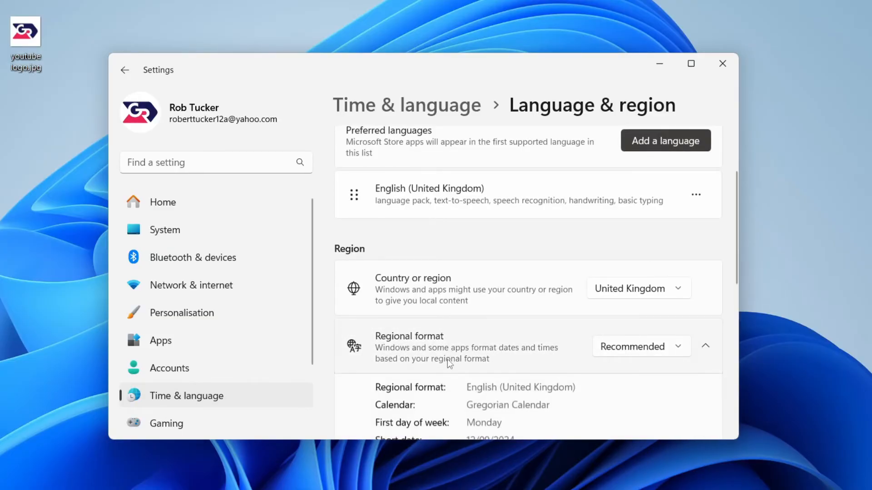
scroll(down, 3)
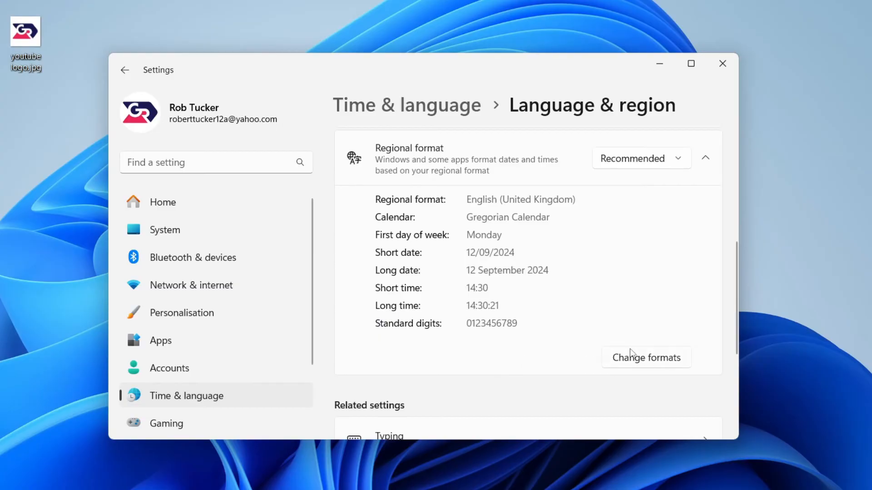
click(646, 357)
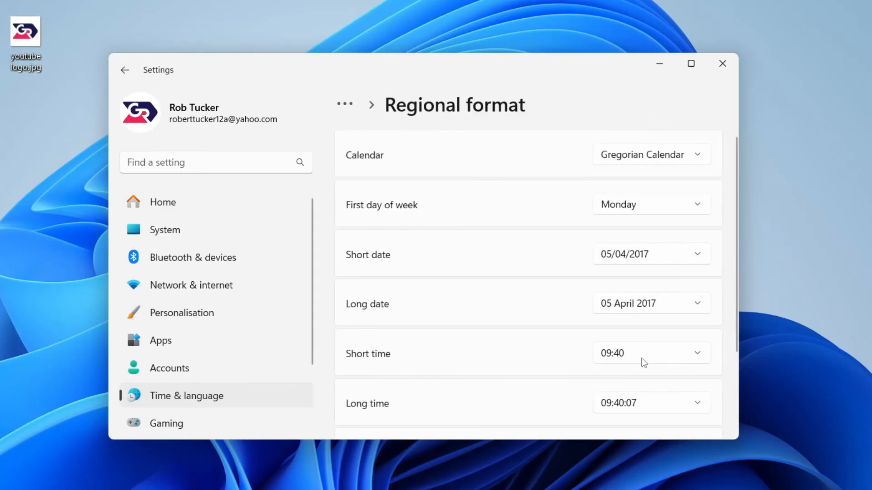
mouse_move(404, 358)
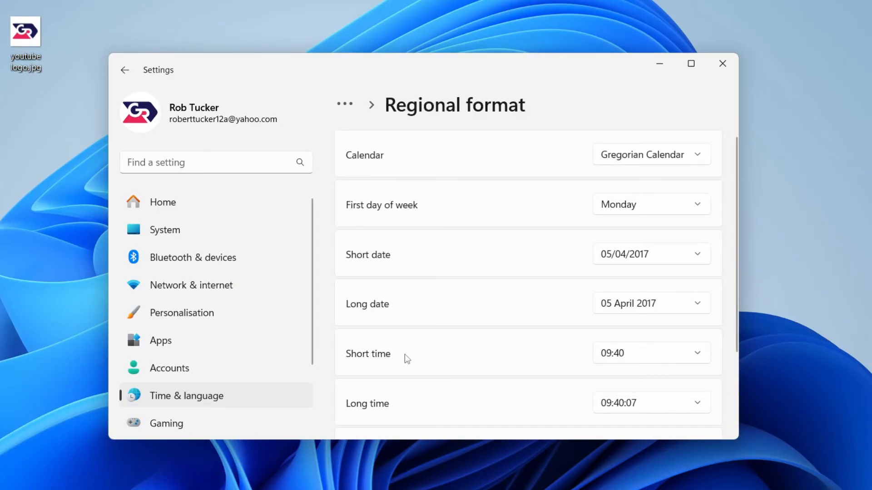
Choose 09:40 AM as the Short time format
click(650, 353)
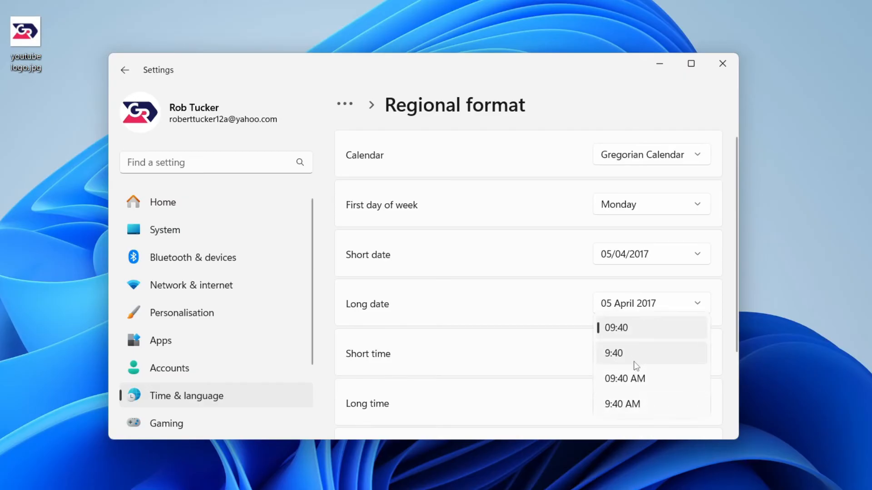
mouse_move(646, 384)
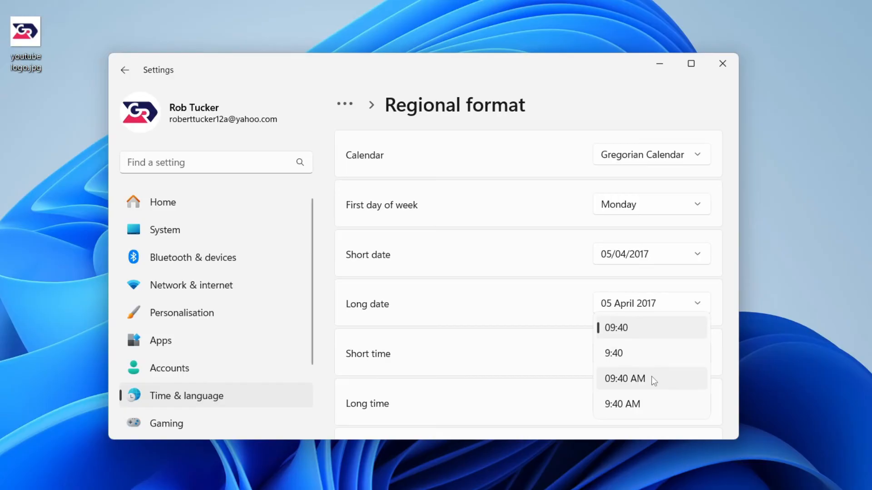
click(624, 379)
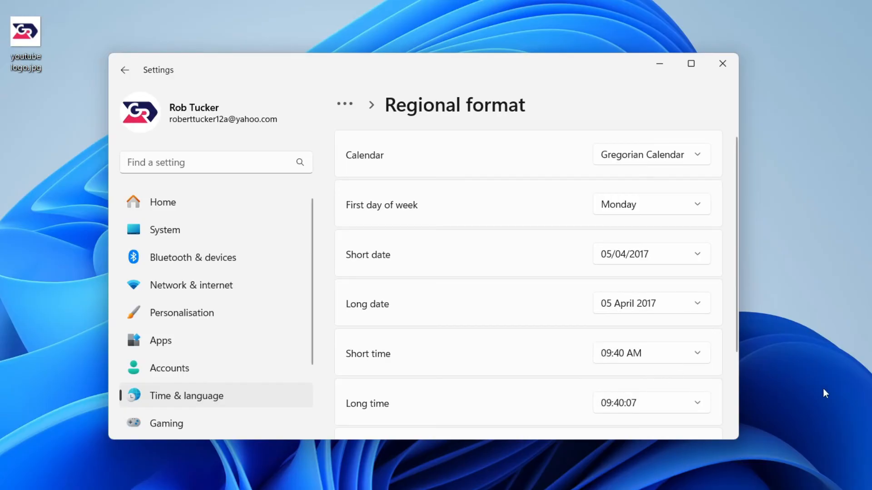
click(691, 62)
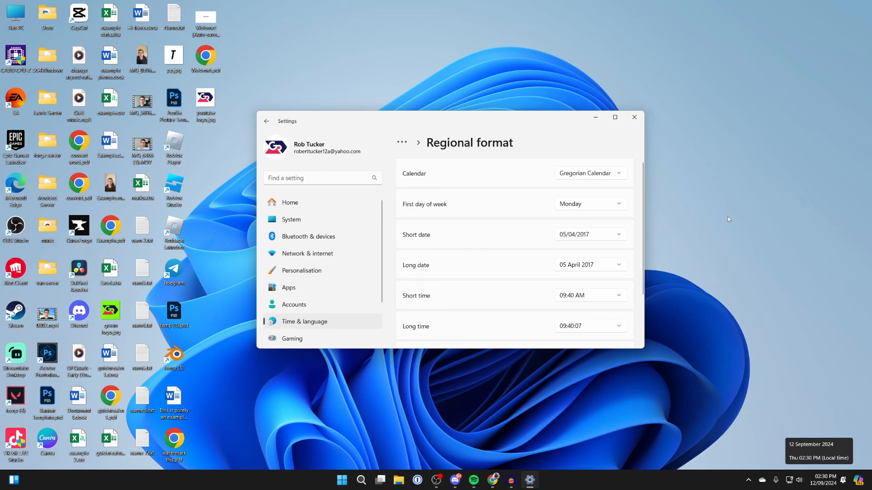